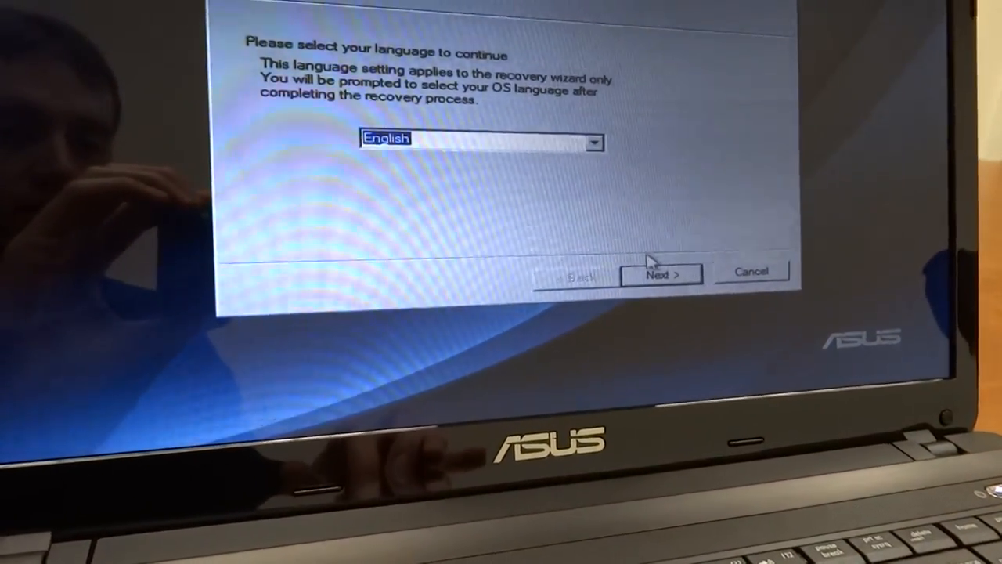
- Keep English as the wizard language and continue to the warning page
{"action": "left_click", "coordinate": [660, 274]}
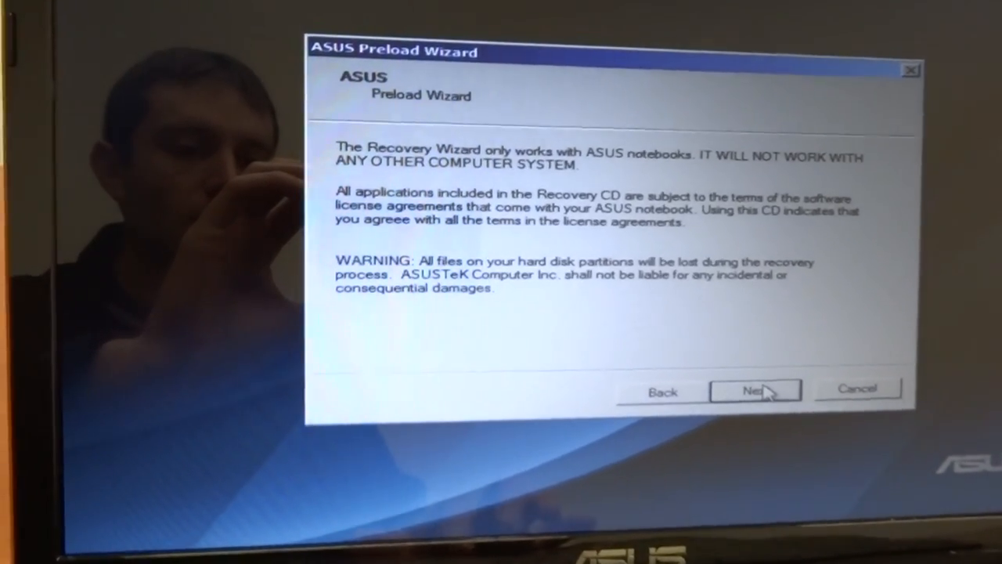
- Accept the data-loss warning and license notice to reach the recovery options
{"action": "left_click", "coordinate": [754, 390]}
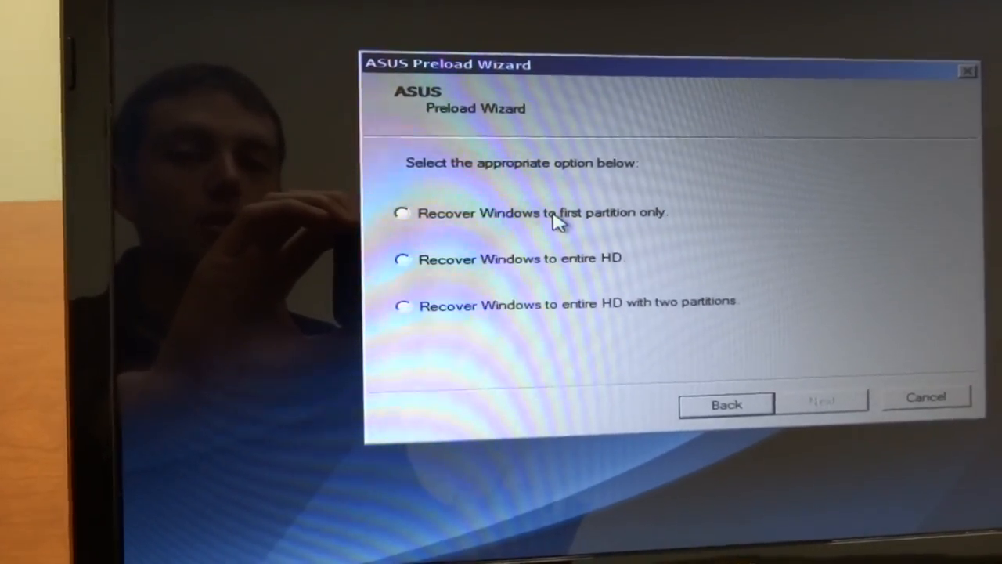
- Choose 'Recover Windows to first partition only', confirm the factory-restore notice and start recovery with Finish
{"action": "left_click", "coordinate": [403, 213]}
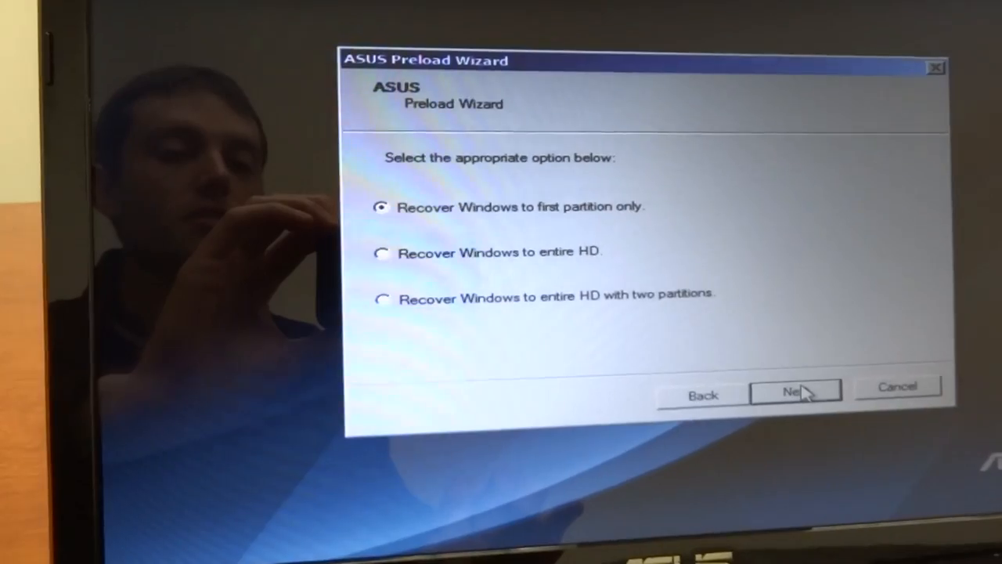
{"action": "left_click", "coordinate": [795, 392]}
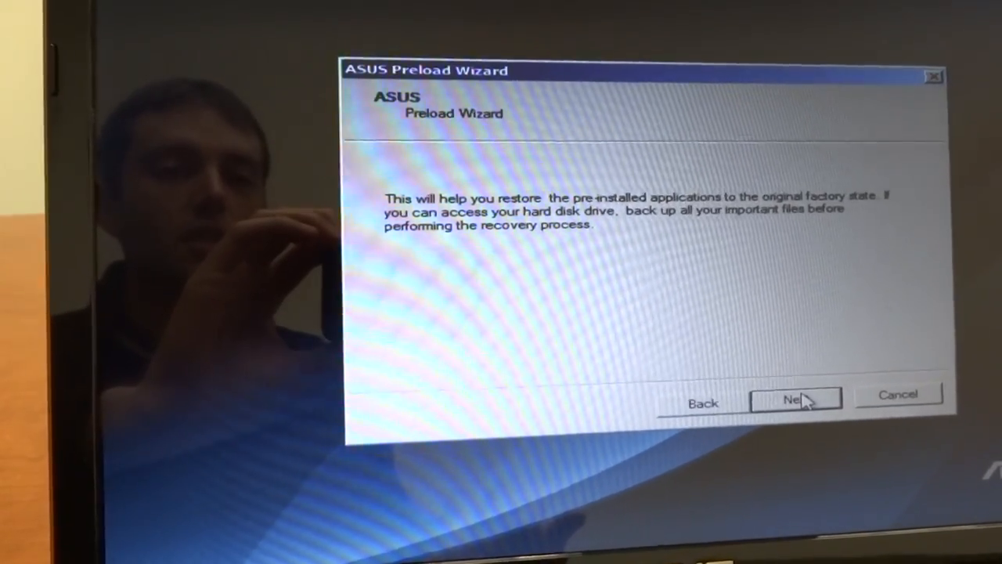
{"action": "left_click", "coordinate": [795, 399]}
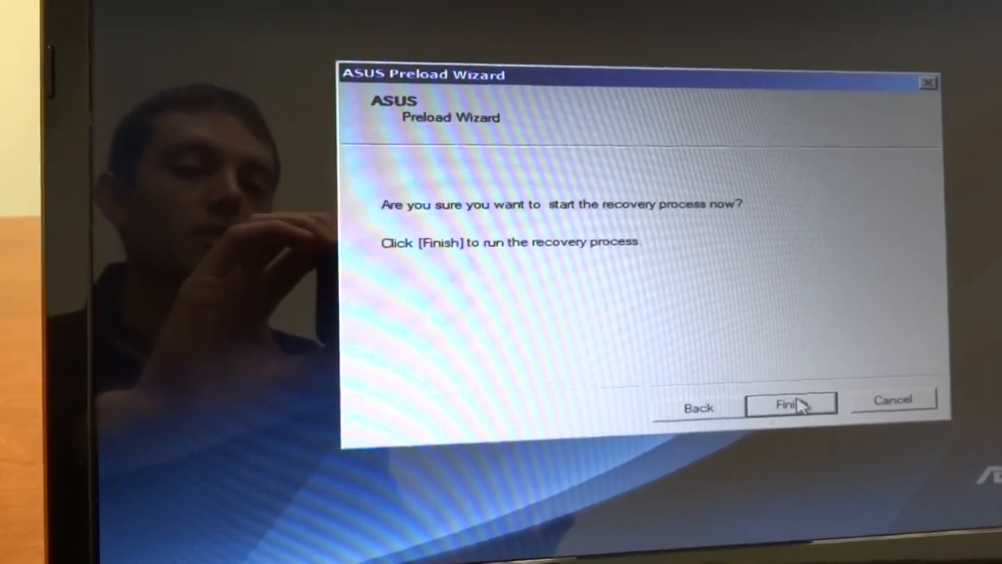
{"action": "left_click", "coordinate": [789, 405]}
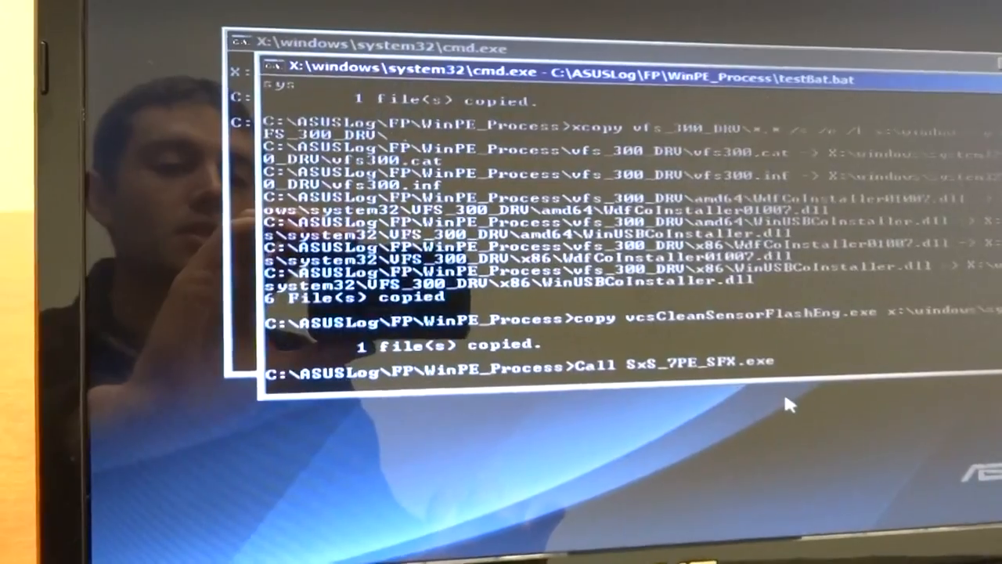